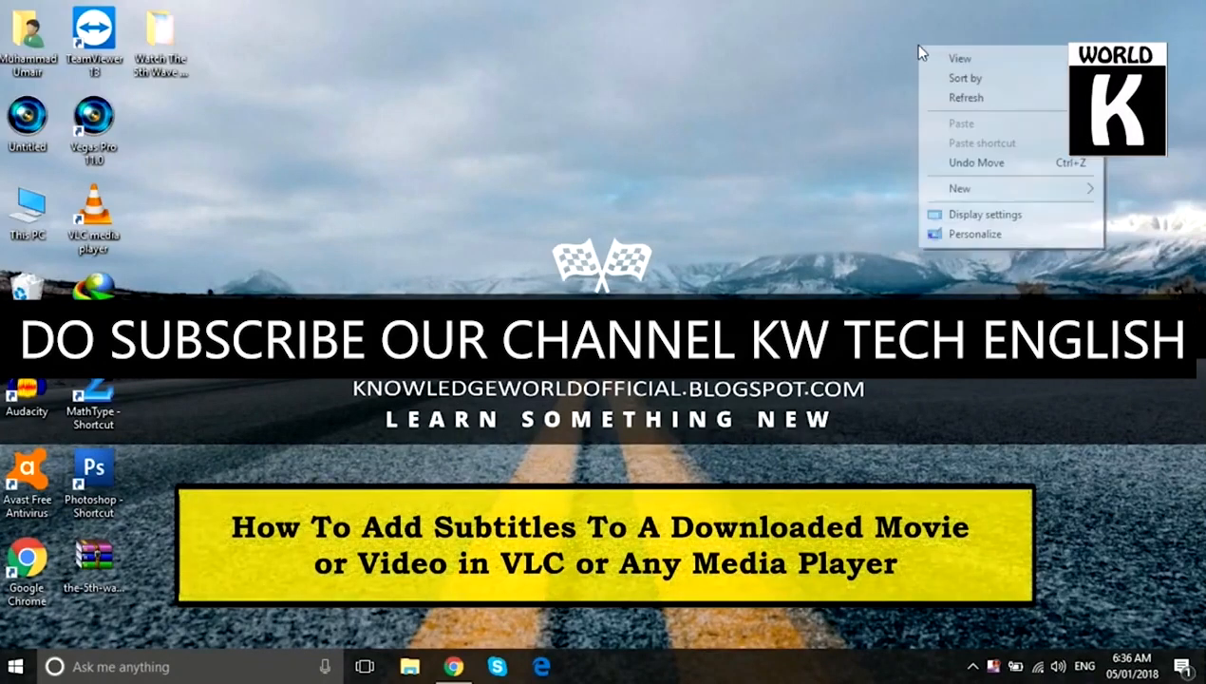
mouse_move(965, 78)
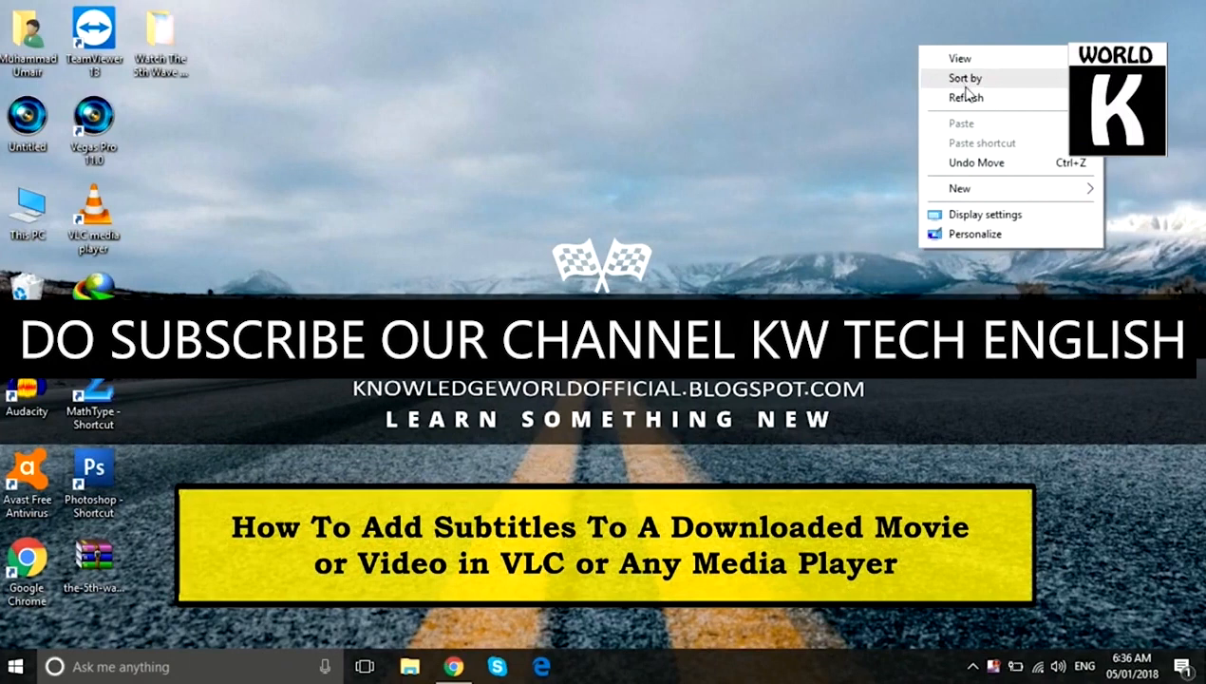
Step: Play The 5th Wave movie file from its desktop folder in VLC, with no subtitles yet
click(966, 97)
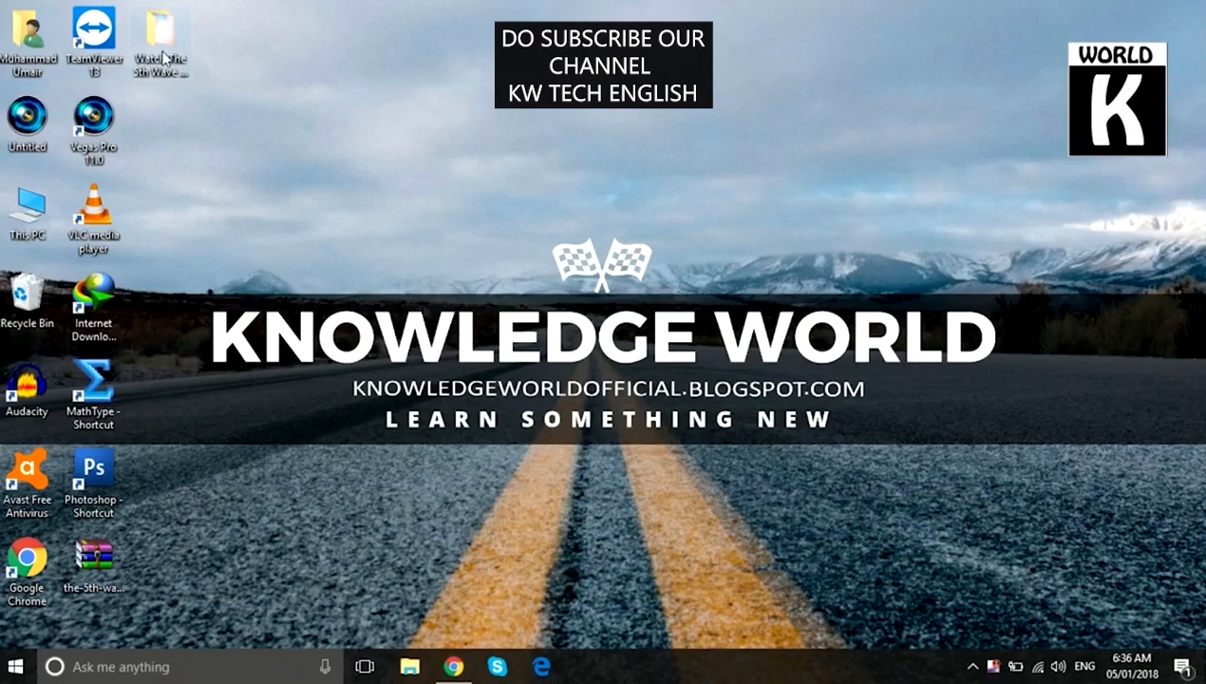
double_click(162, 38)
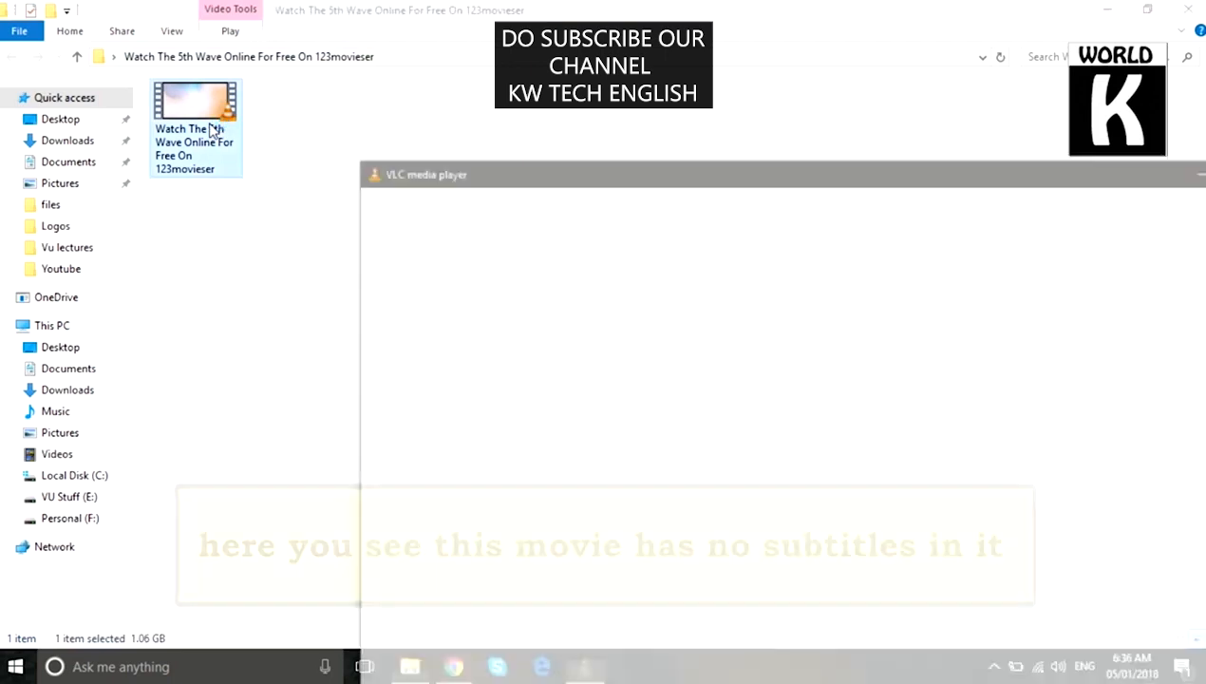
double_click(194, 104)
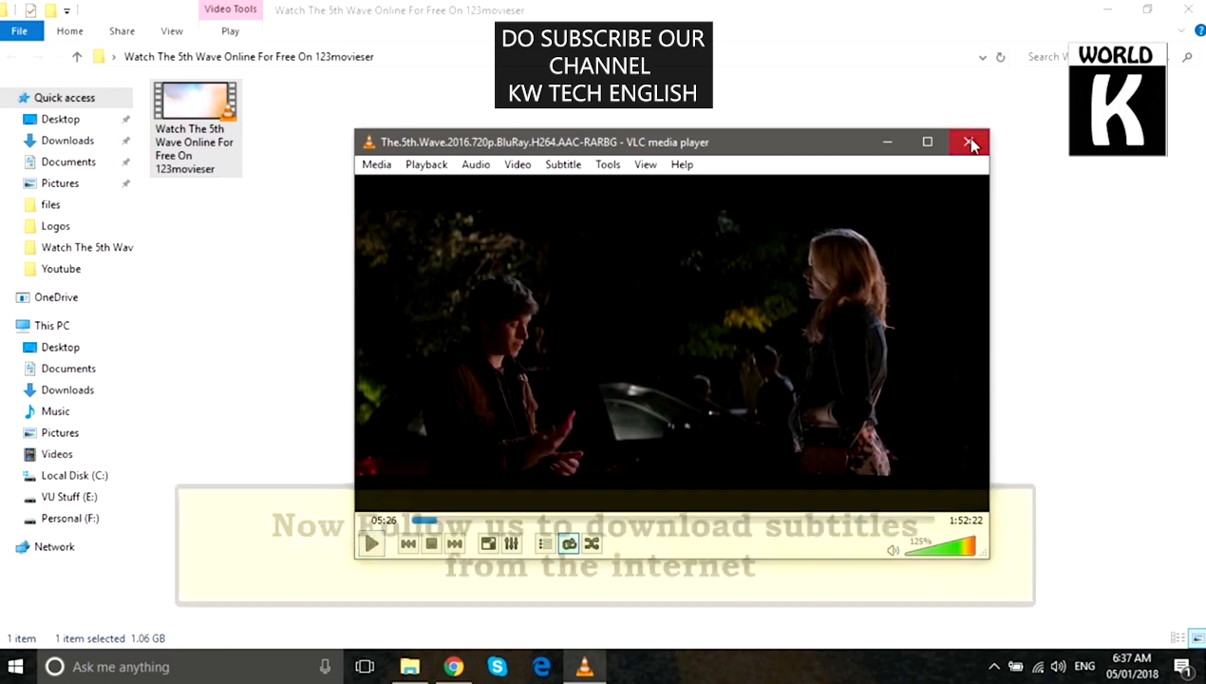
Step: Close VLC, copy the movie file's name and switch to Chrome to search it on Google
click(969, 141)
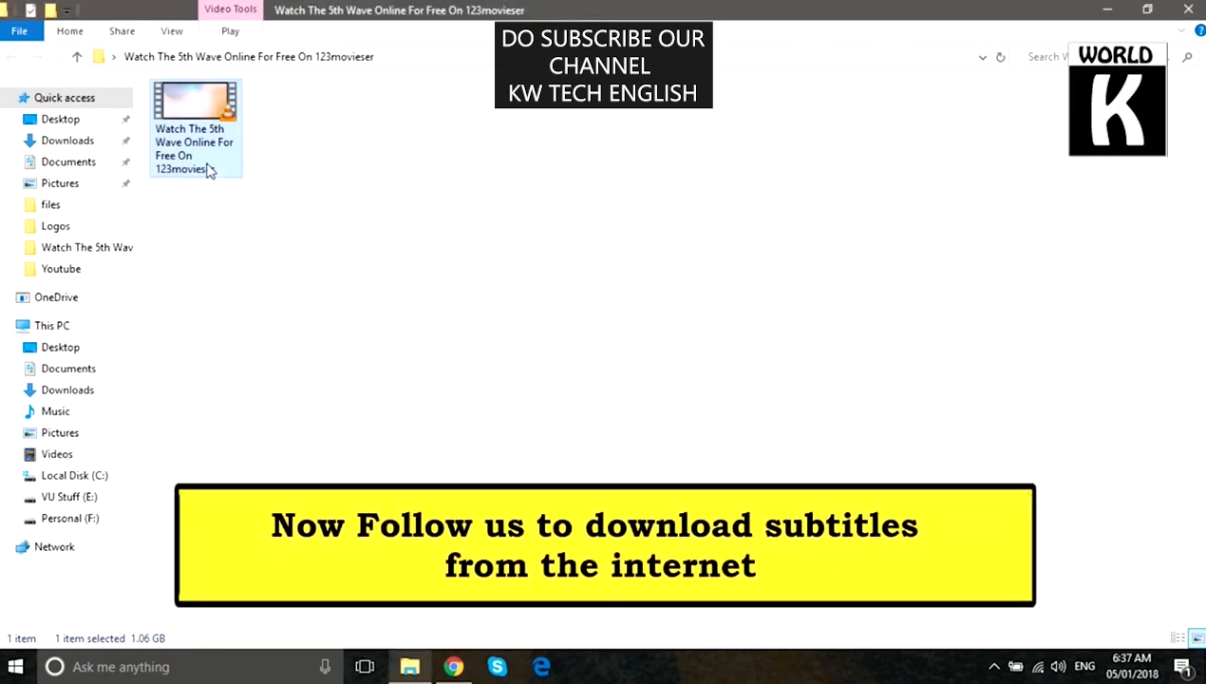
click(193, 149)
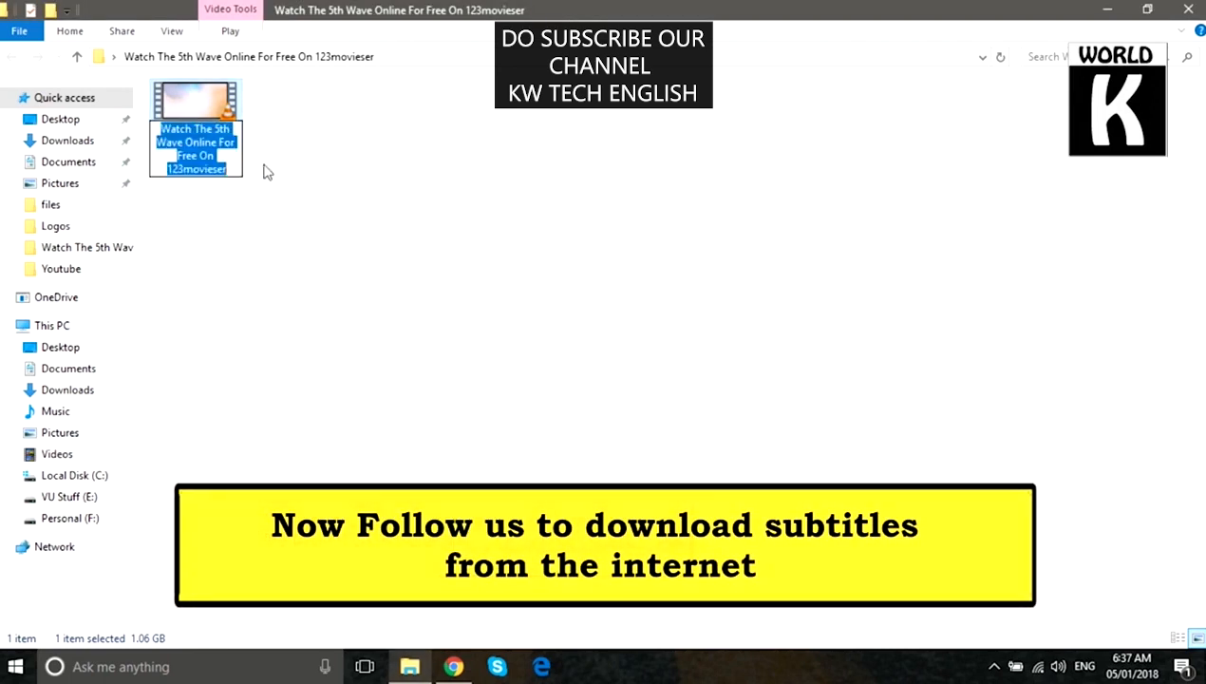
right_click(193, 155)
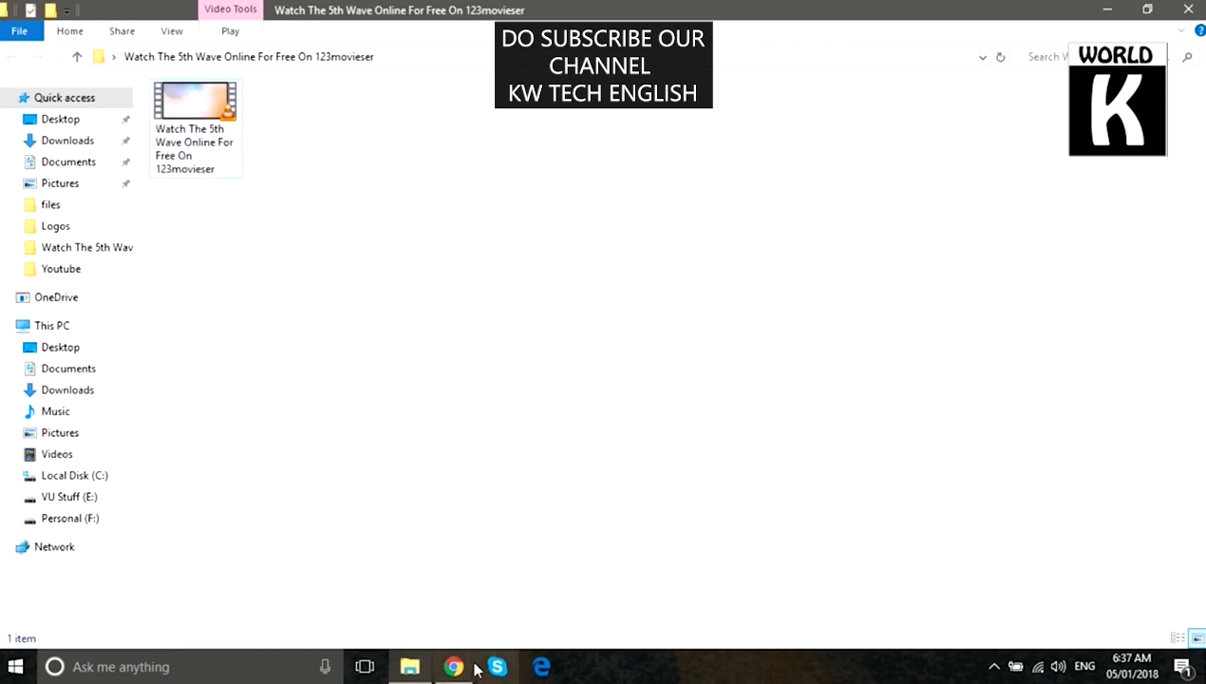
click(452, 664)
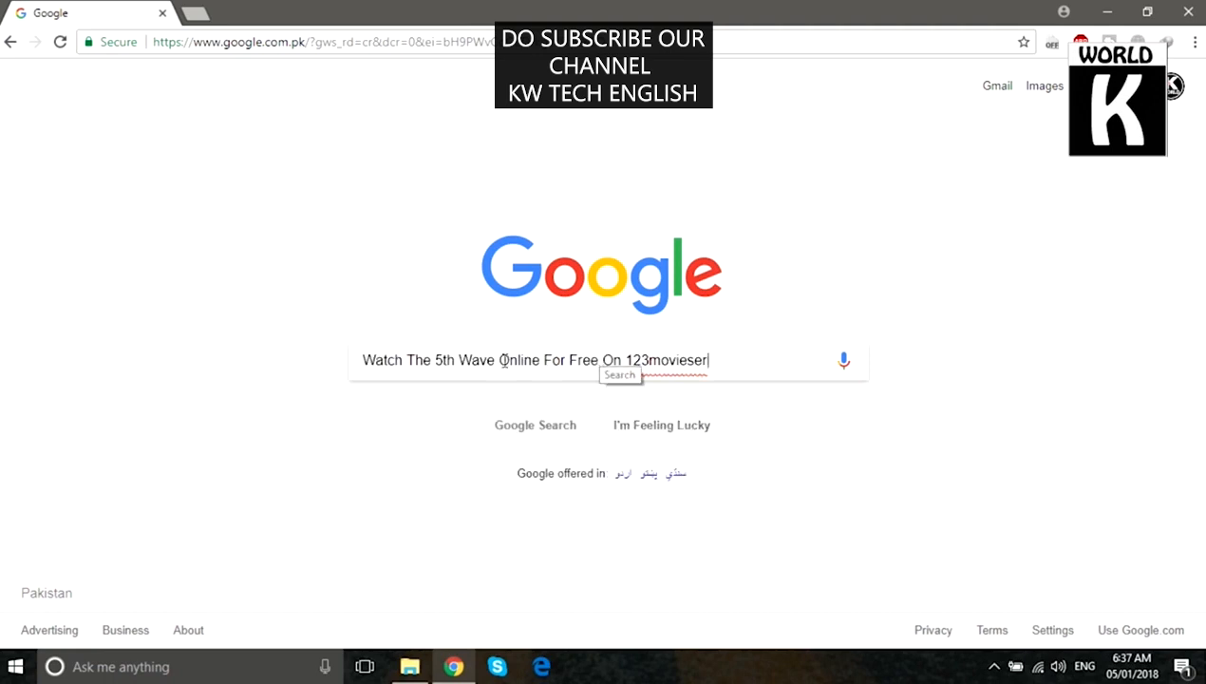
Step: Search Google for 'Watch The 5th Wave' subtitles and open the YIFY subtitles result
text(Watch The 5th Wave subtitles english downlaod)
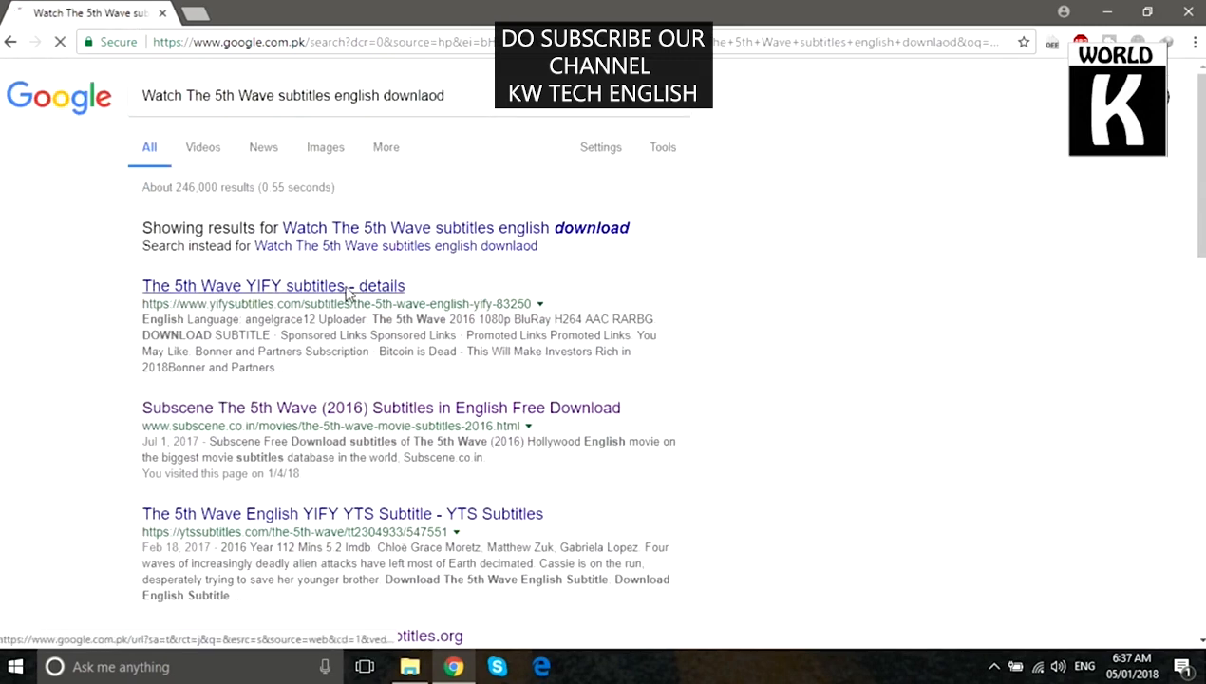
click(251, 285)
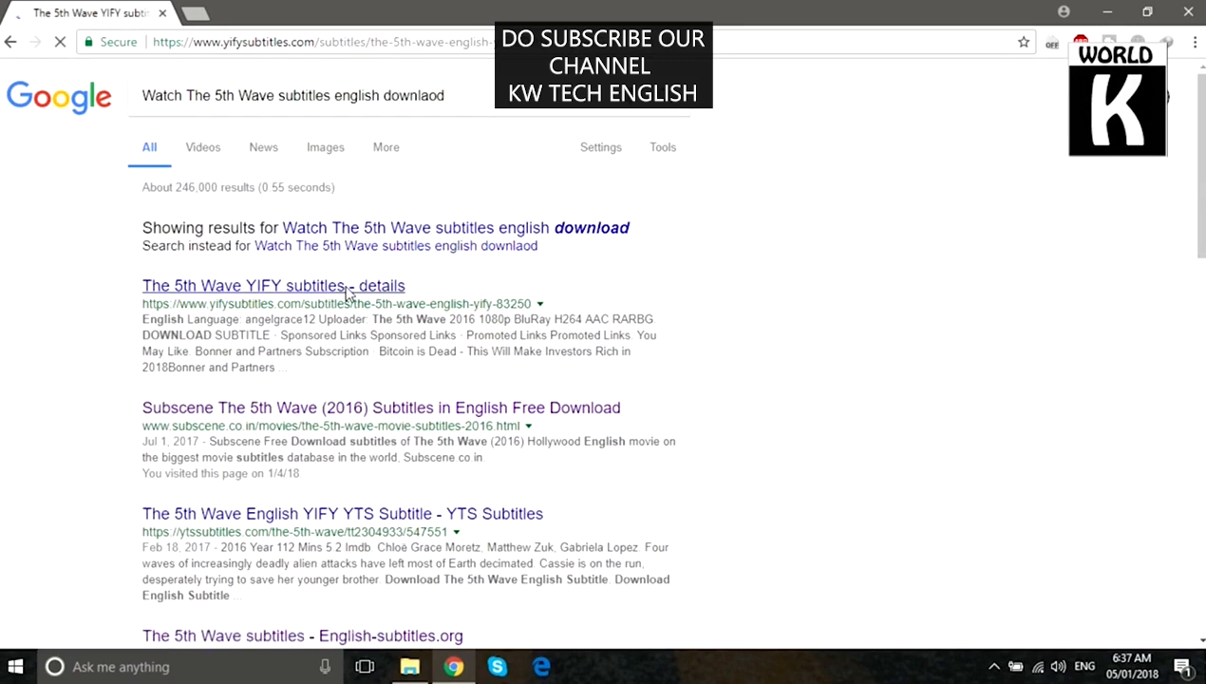
click(273, 285)
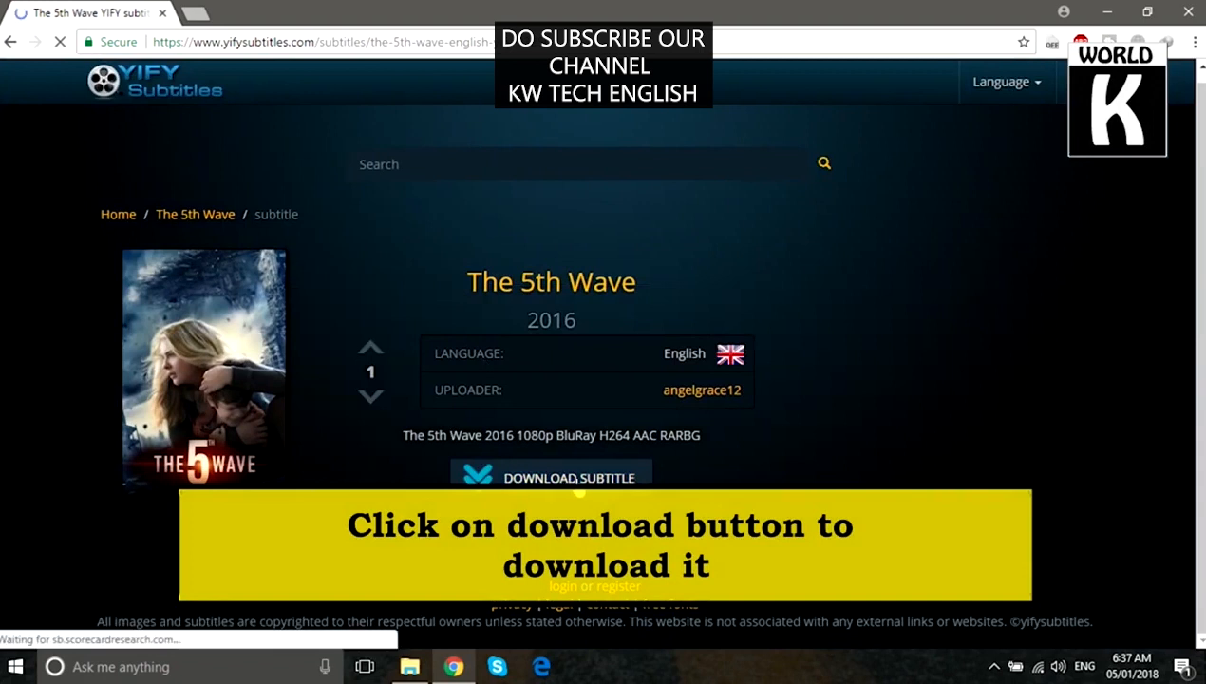
Step: Download the English subtitle archive through IDM, saving it to the Desktop
click(551, 477)
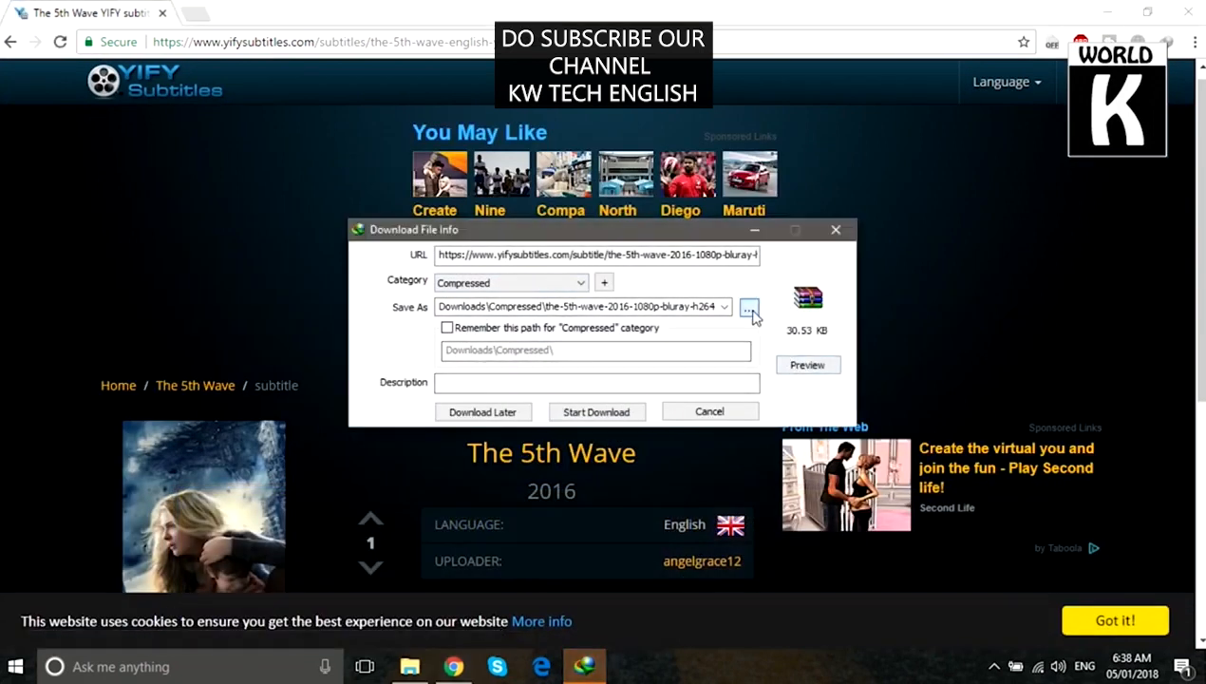
click(748, 310)
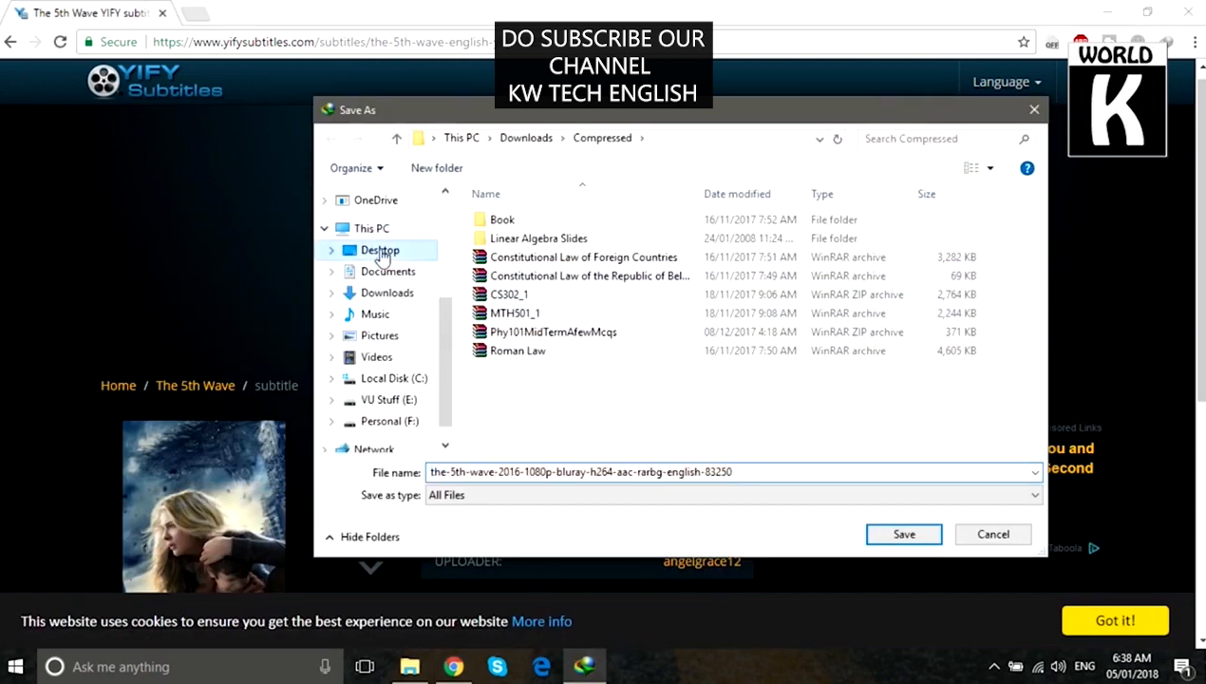
click(380, 251)
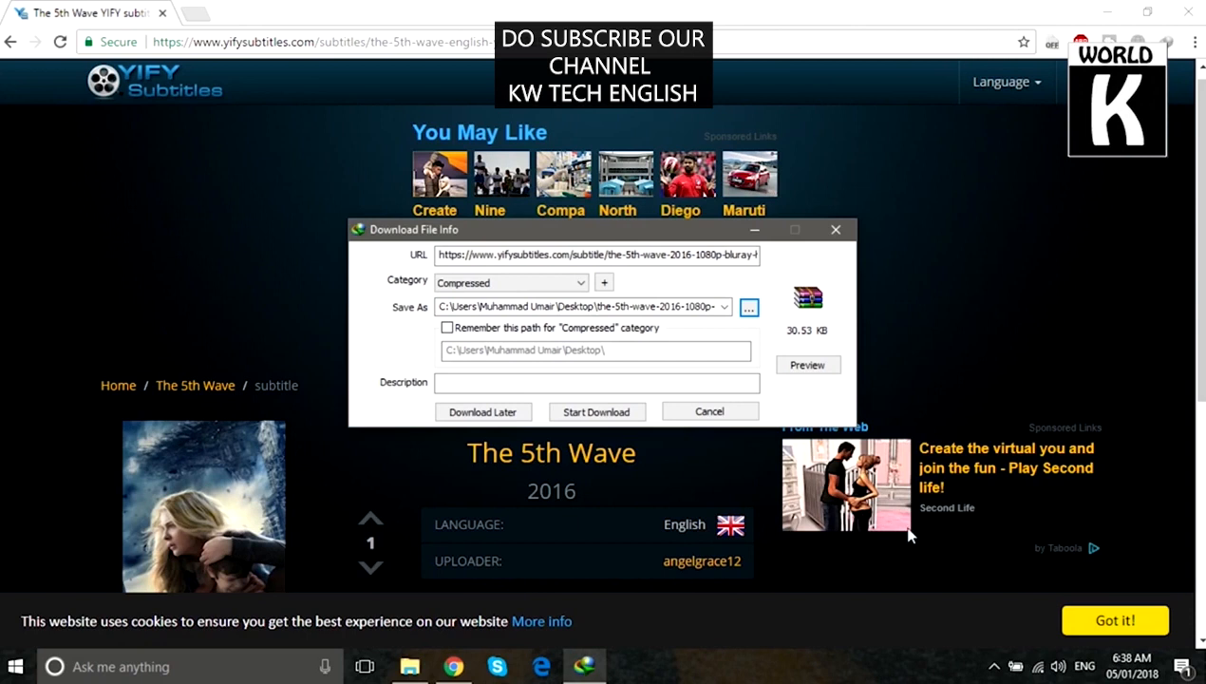
click(596, 410)
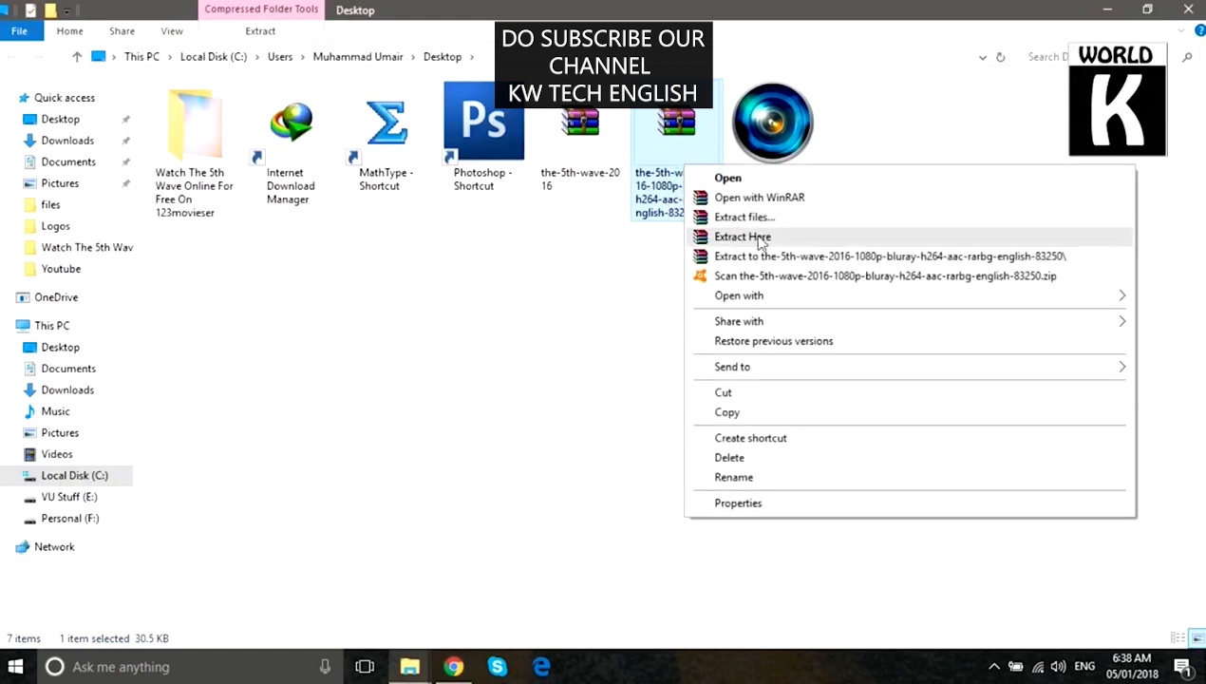
Step: Extract the subtitle zip in place so the English .srt can go into the movie folder
click(743, 235)
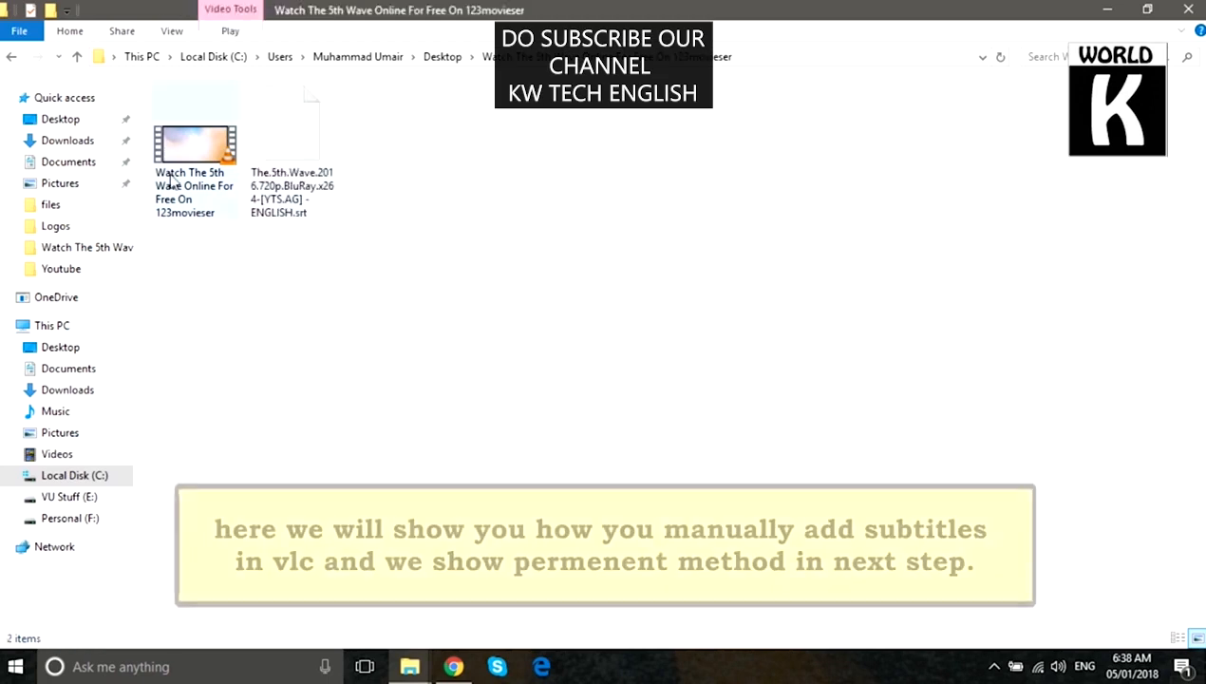
Step: Replay the movie, add the ENGLISH .srt as subtitle file, then pause playback
double_click(193, 148)
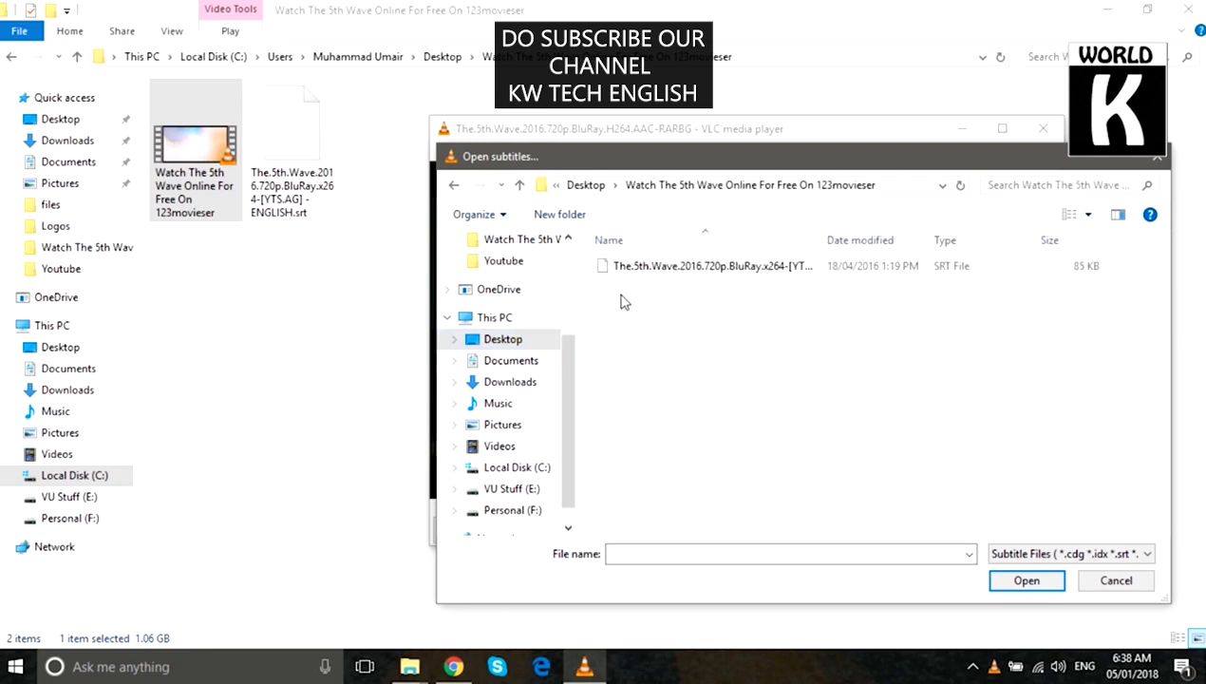
click(1025, 581)
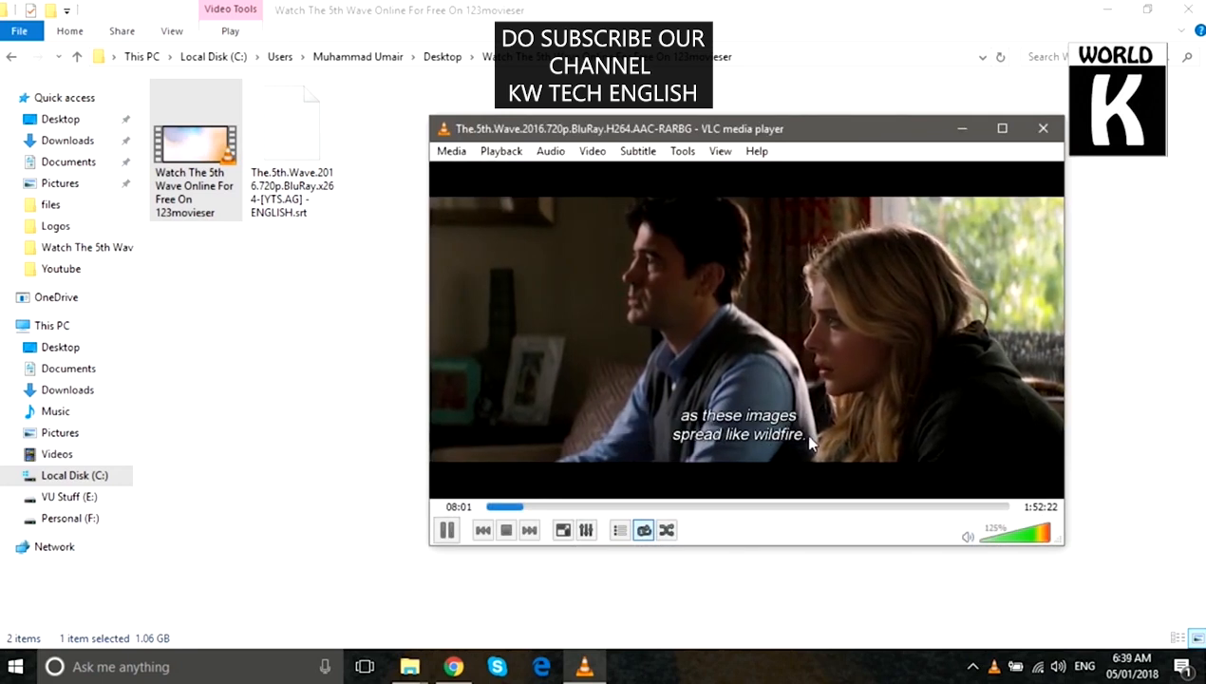
click(446, 528)
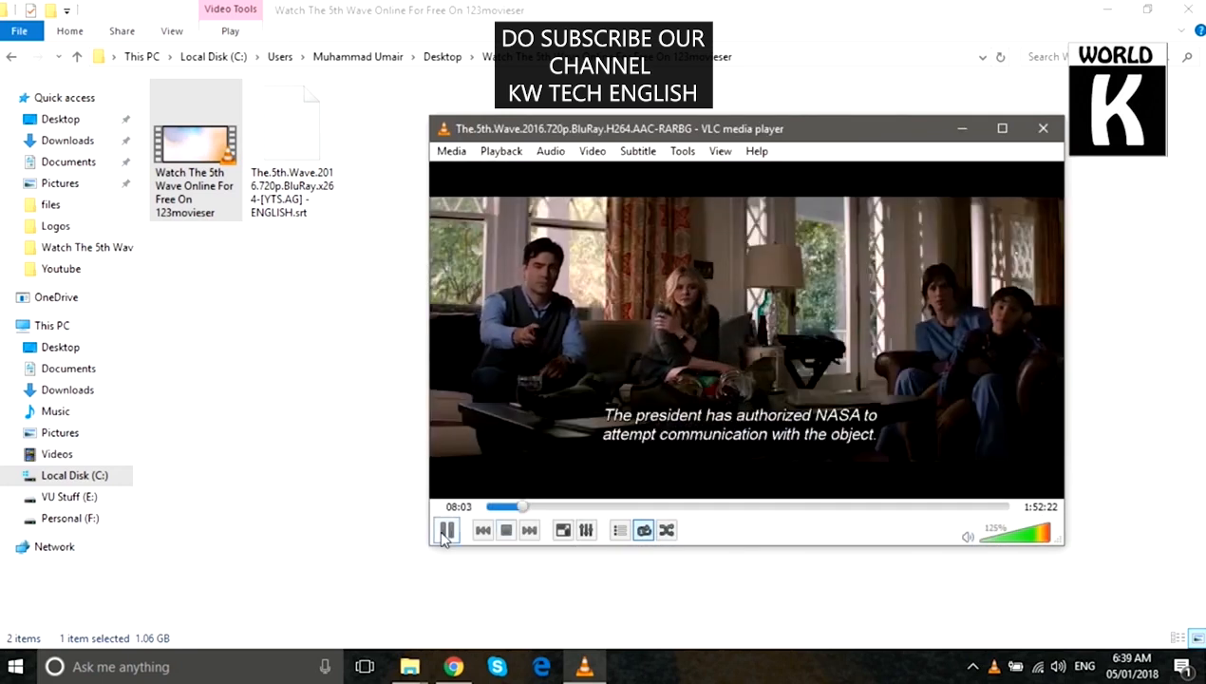
click(447, 530)
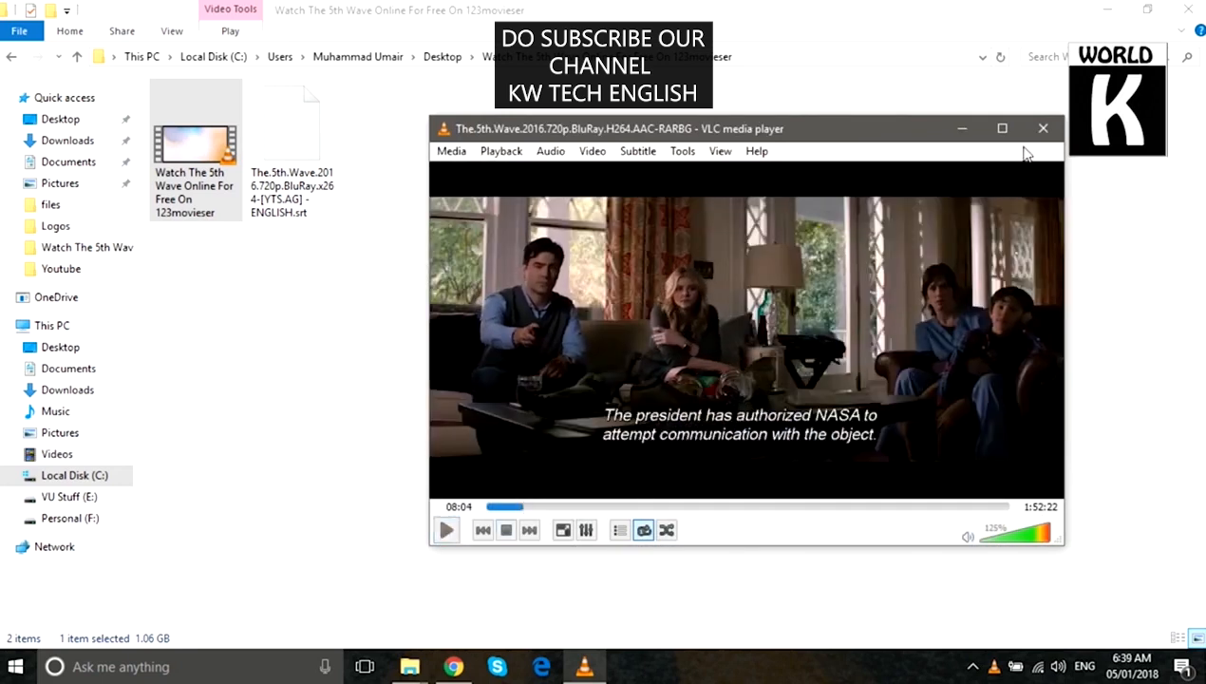
Step: Close VLC and rename the .srt file to carry exactly the movie file's name
click(1043, 129)
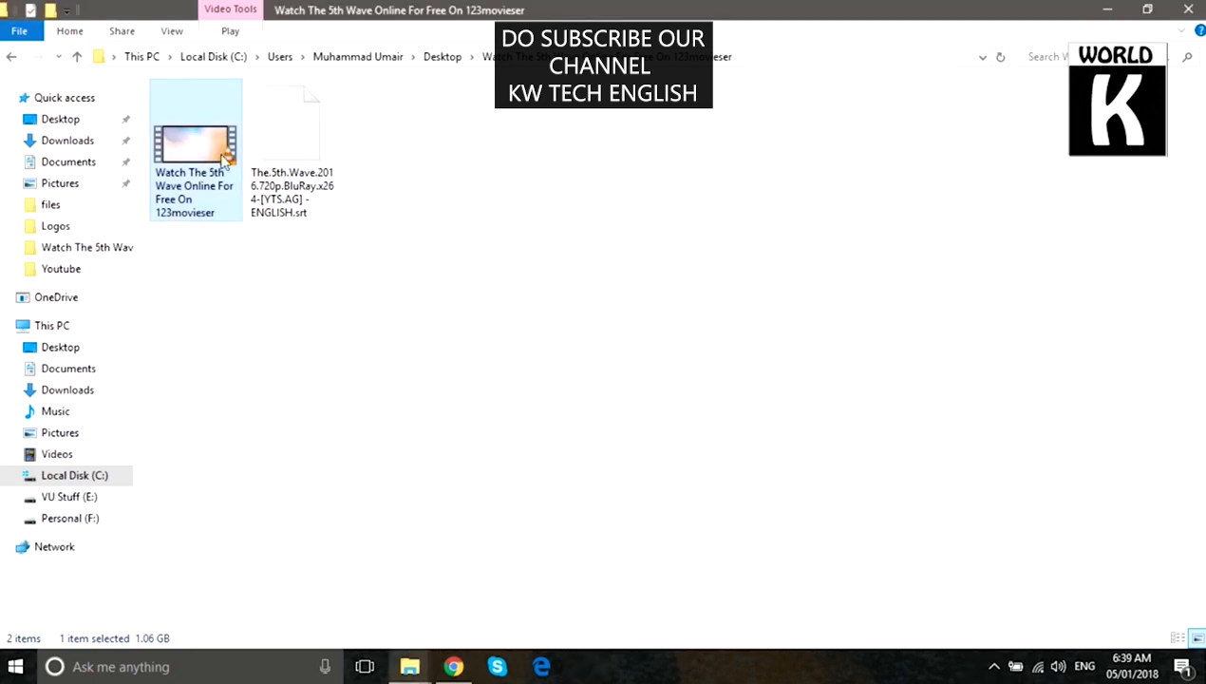
right_click(194, 149)
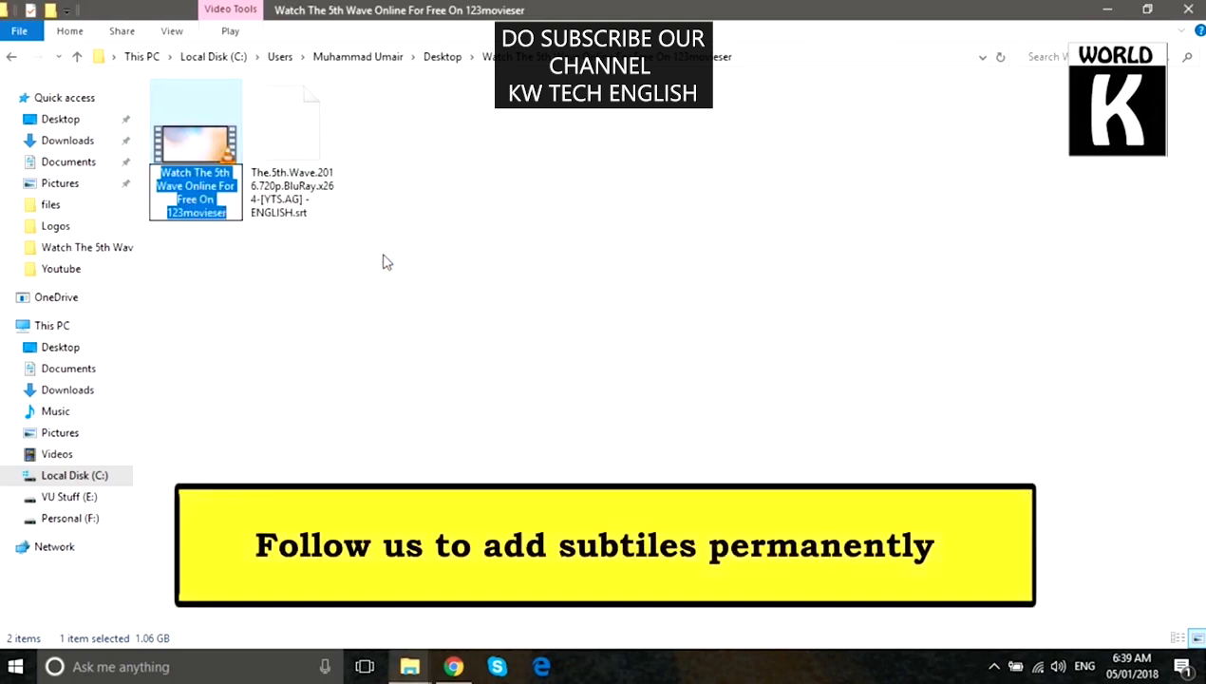
right_click(293, 143)
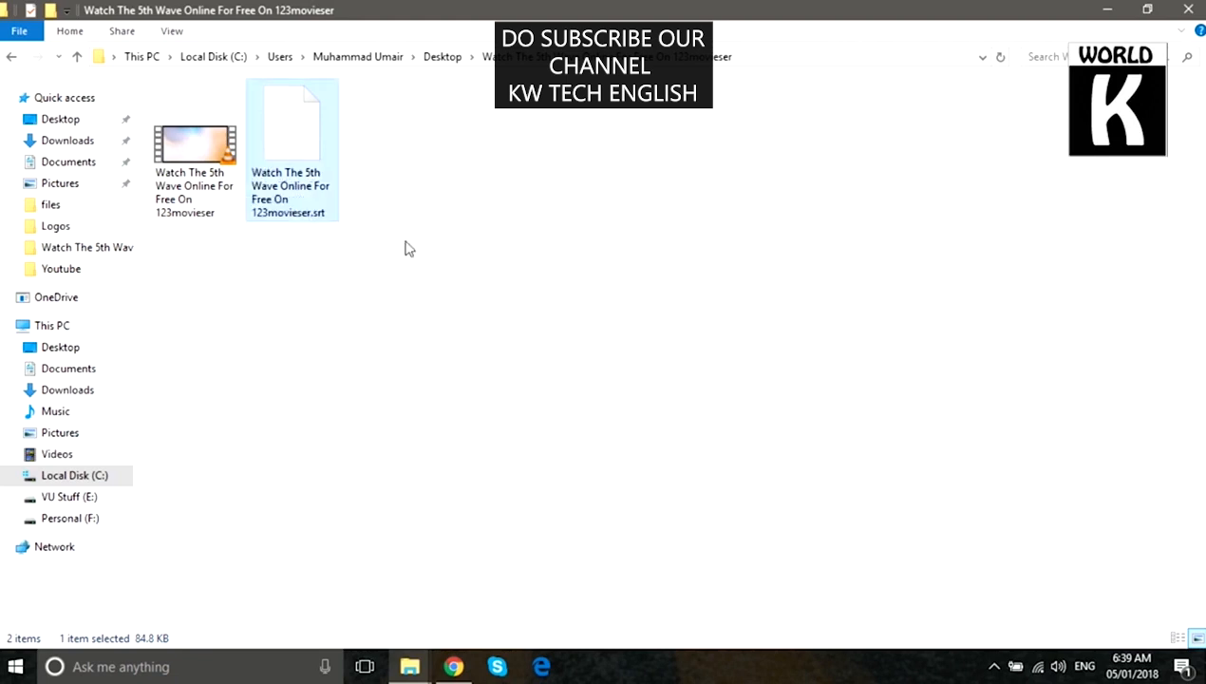
click(194, 142)
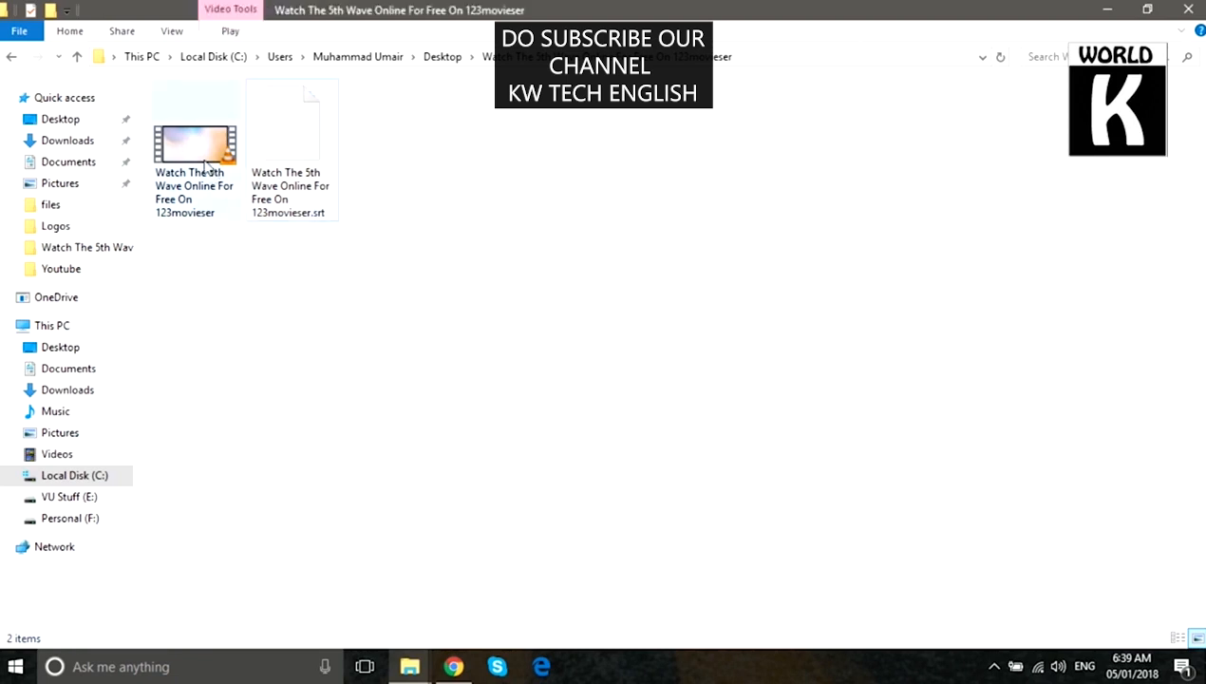
Step: Reopen the movie in VLC, continue from where it left off and jump further in
double_click(195, 142)
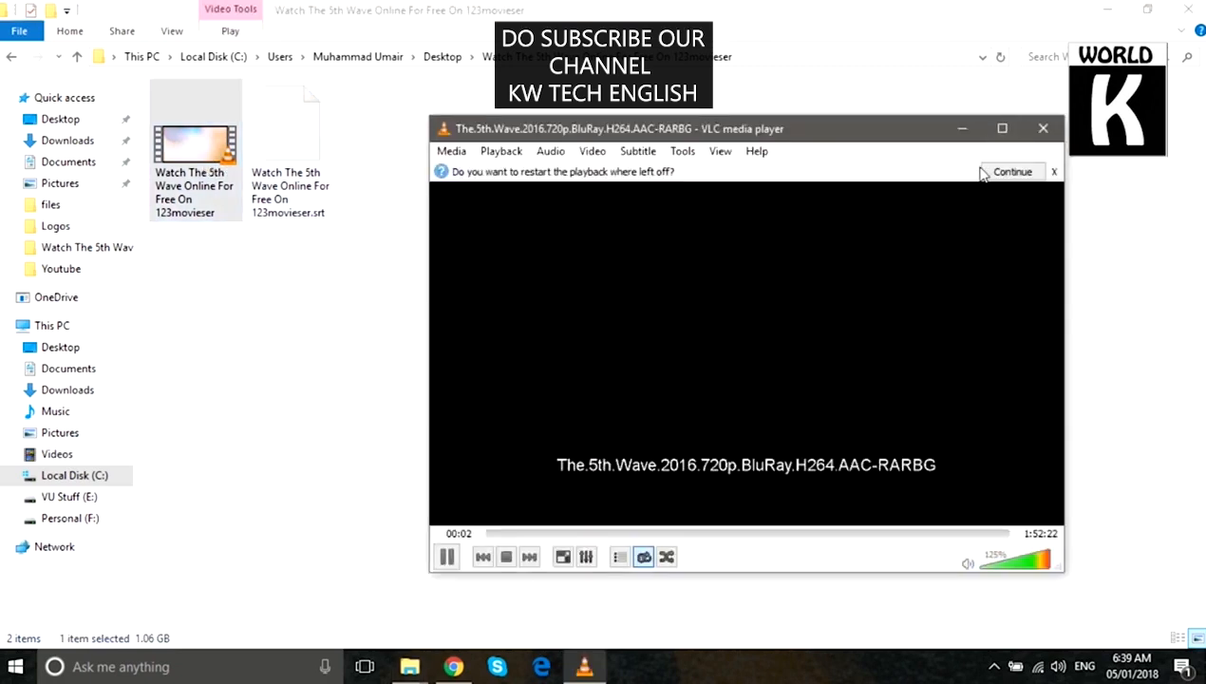
click(1010, 171)
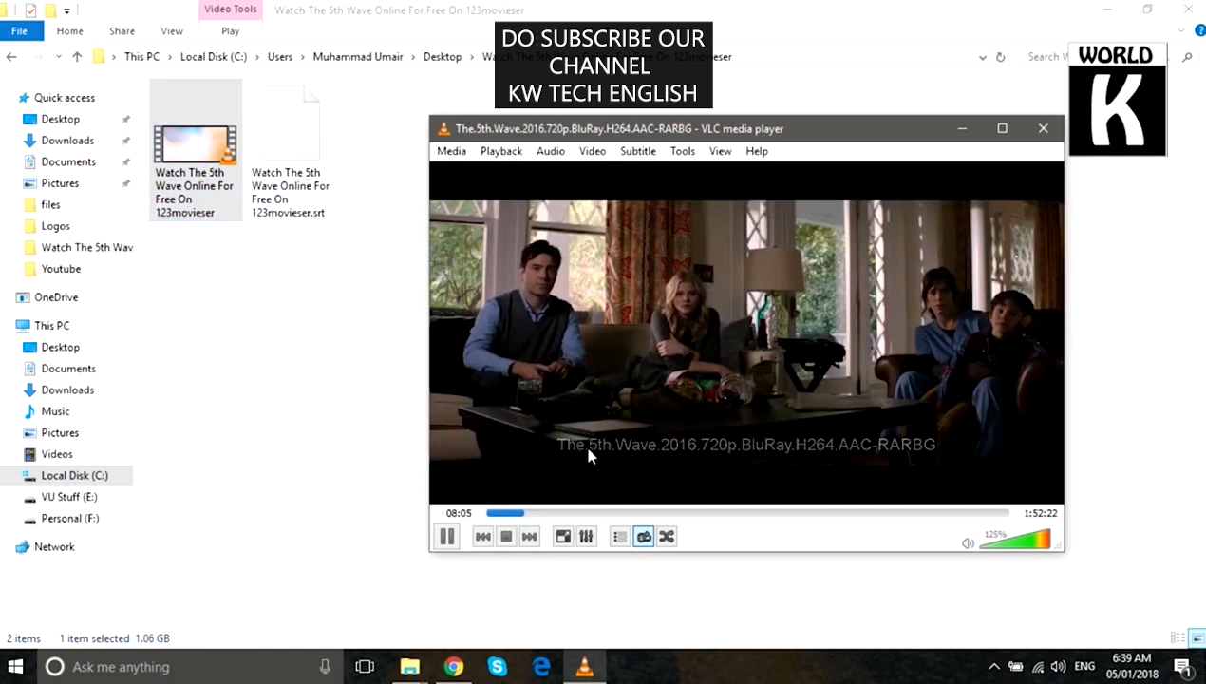
click(532, 513)
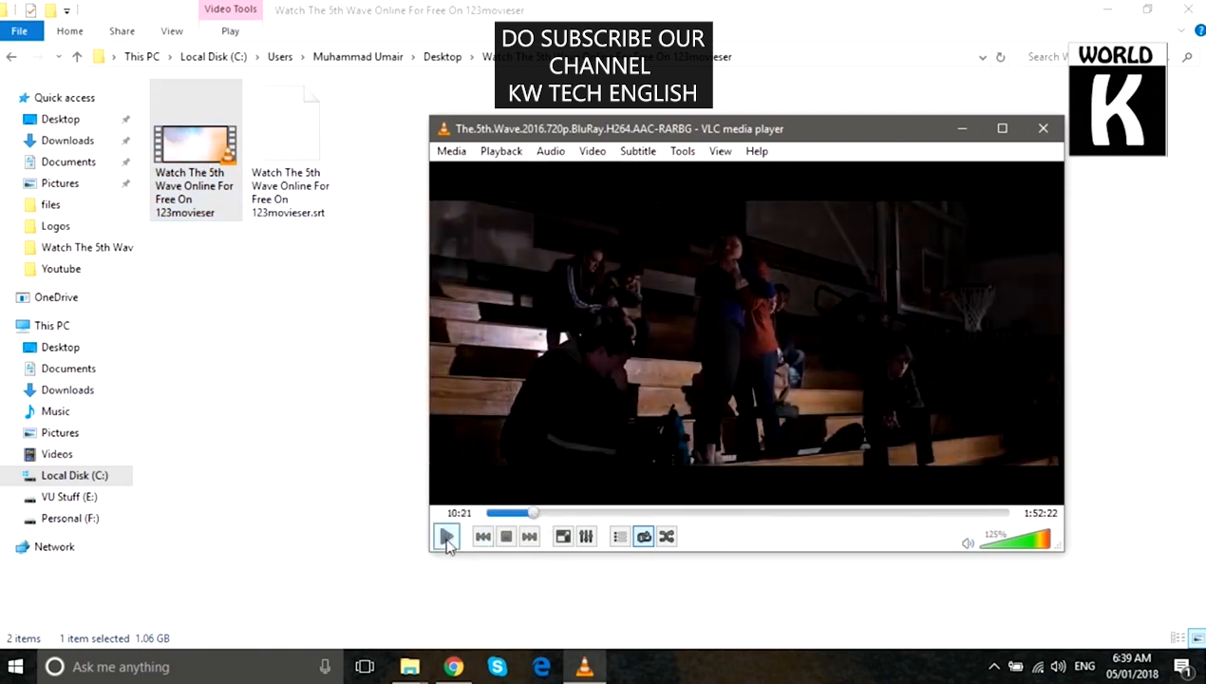
click(447, 536)
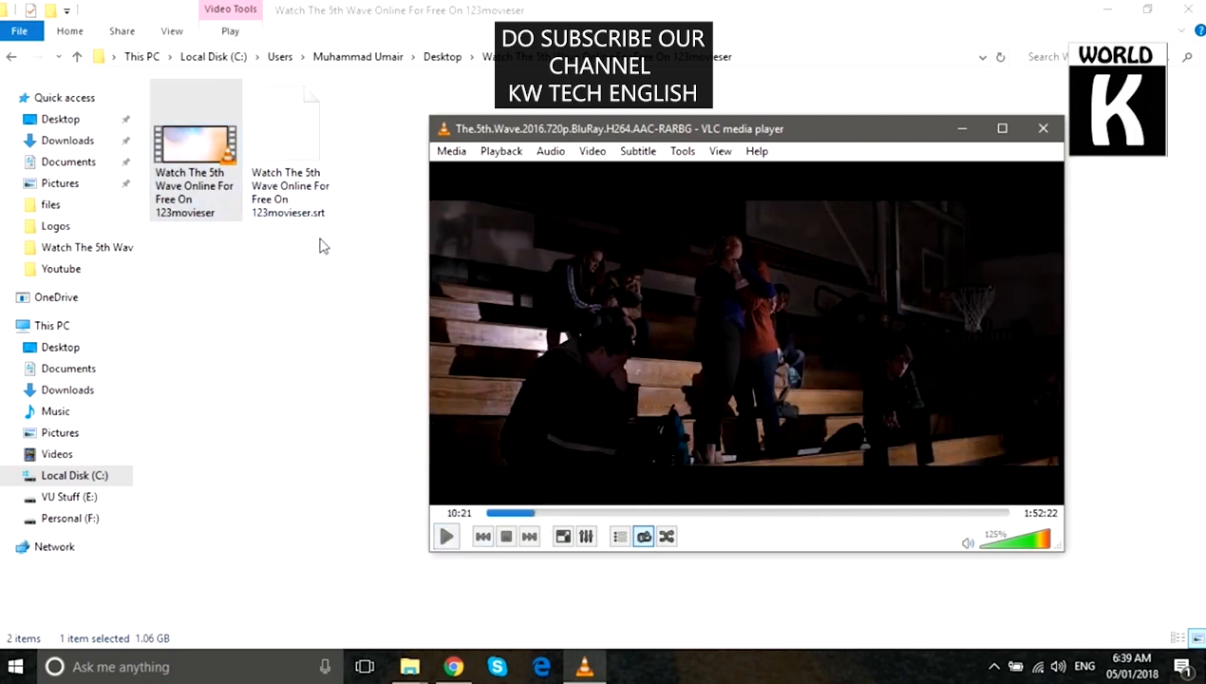
mouse_move(264, 236)
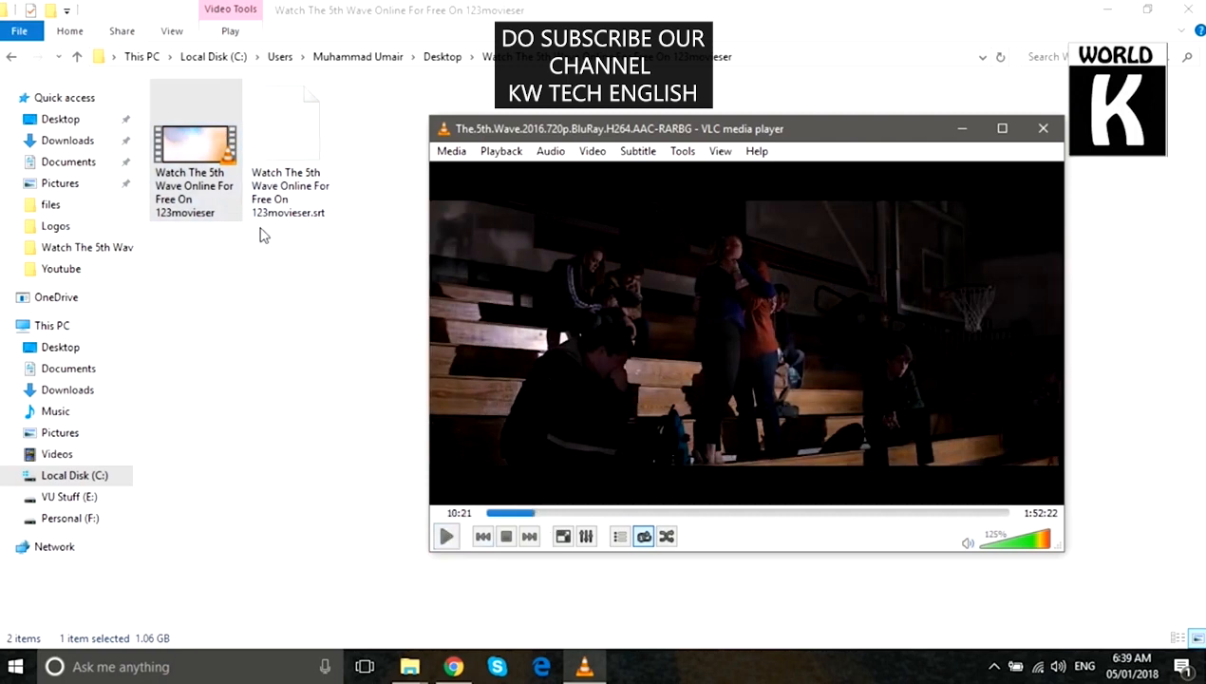
mouse_move(1043, 130)
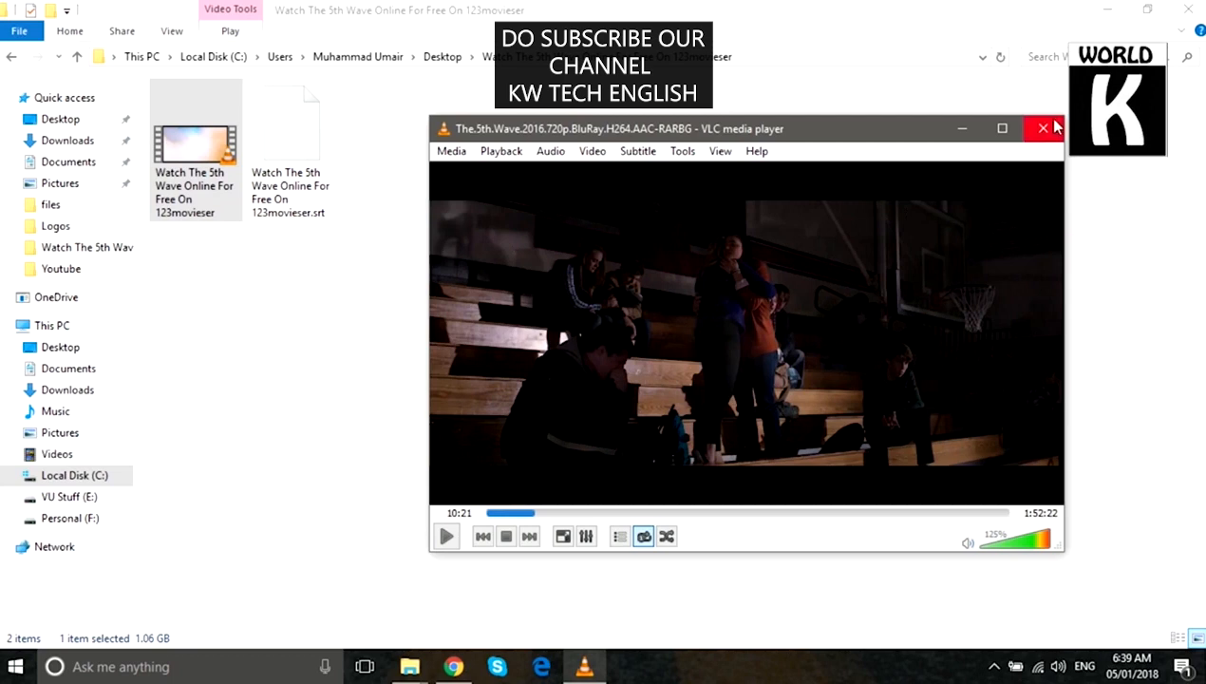
Step: Close VLC, reopen the movie once more and continue playback from the resume prompt
click(1042, 127)
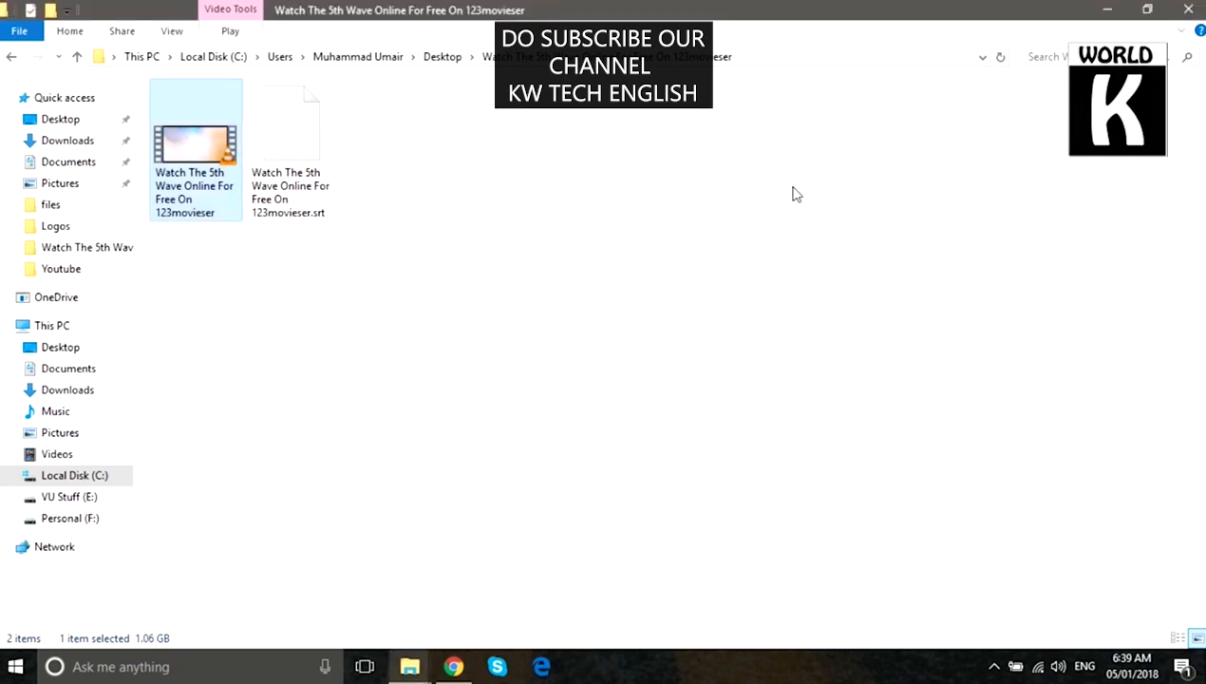
double_click(196, 142)
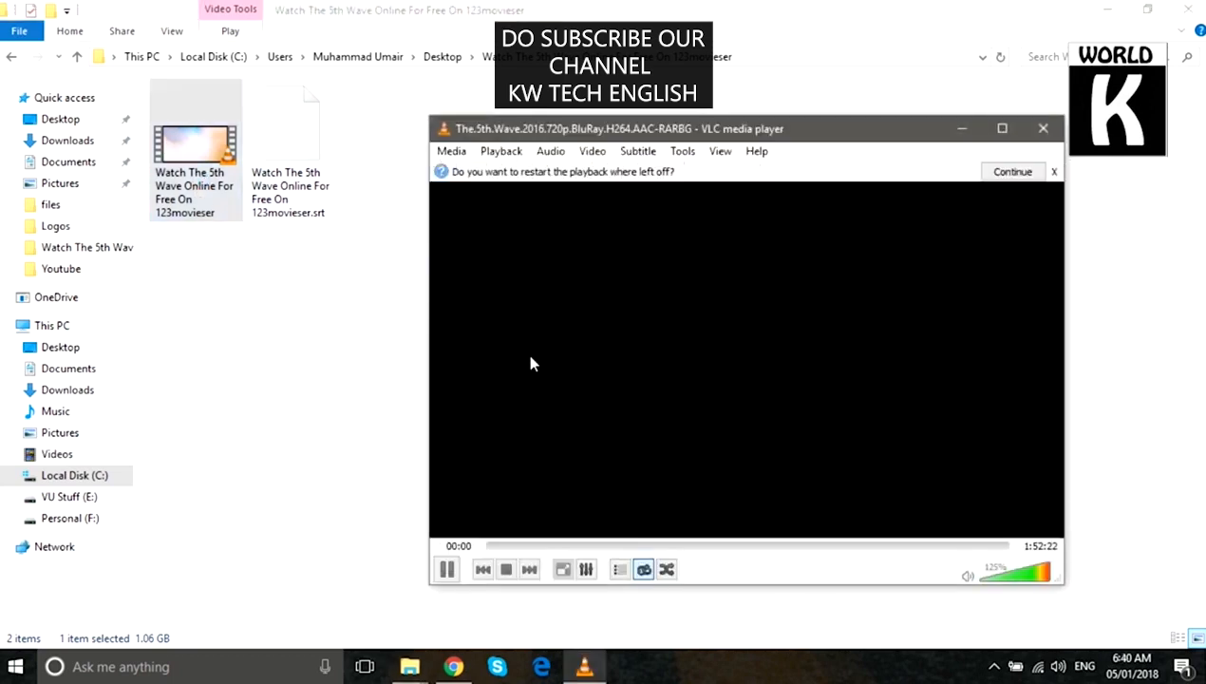
click(1012, 171)
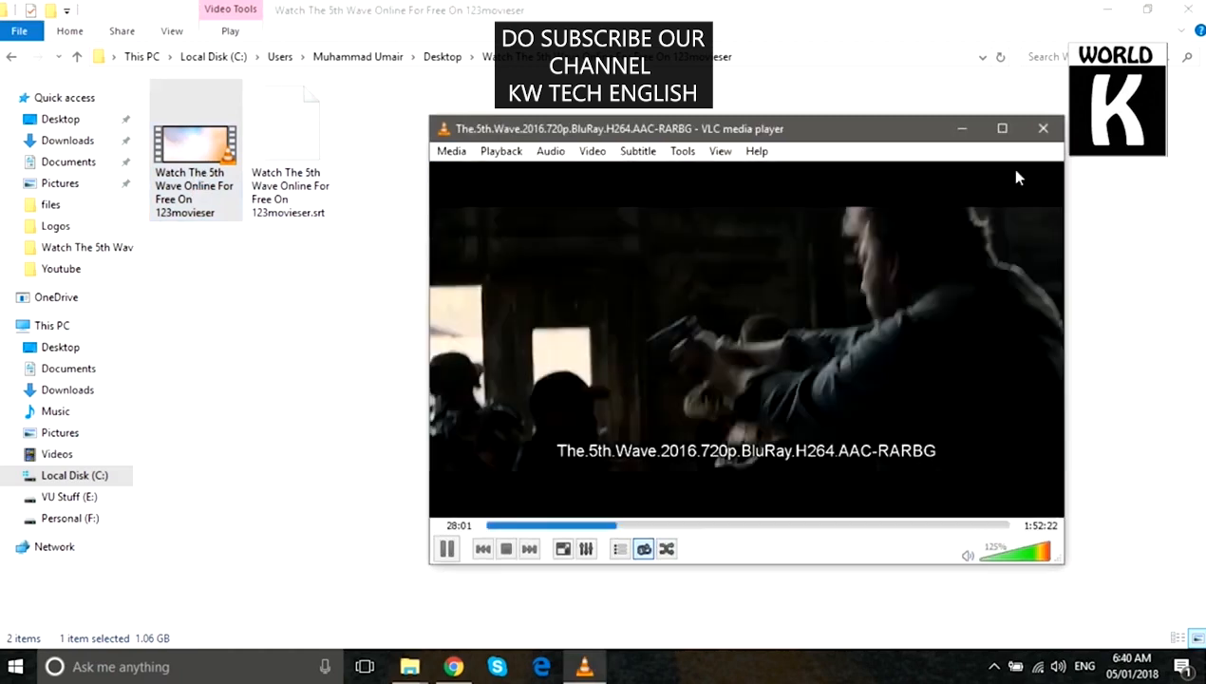